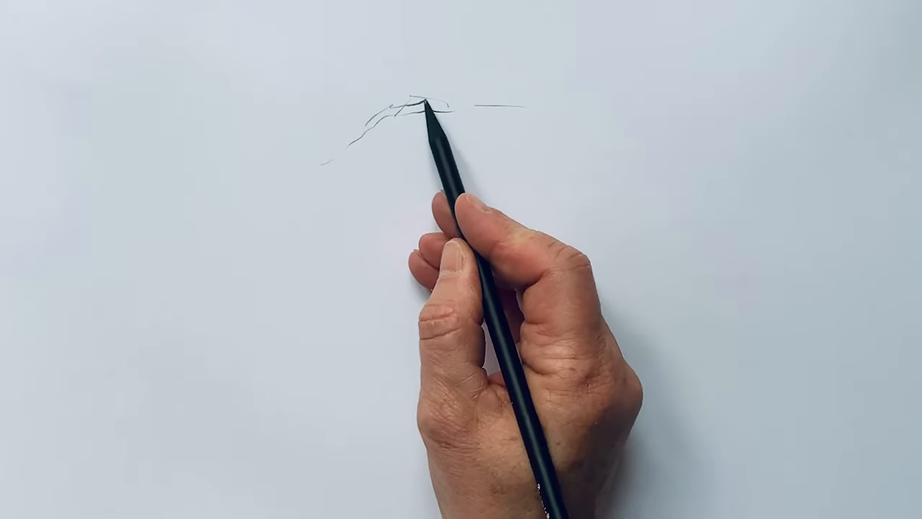
drag(447, 108, 490, 130)
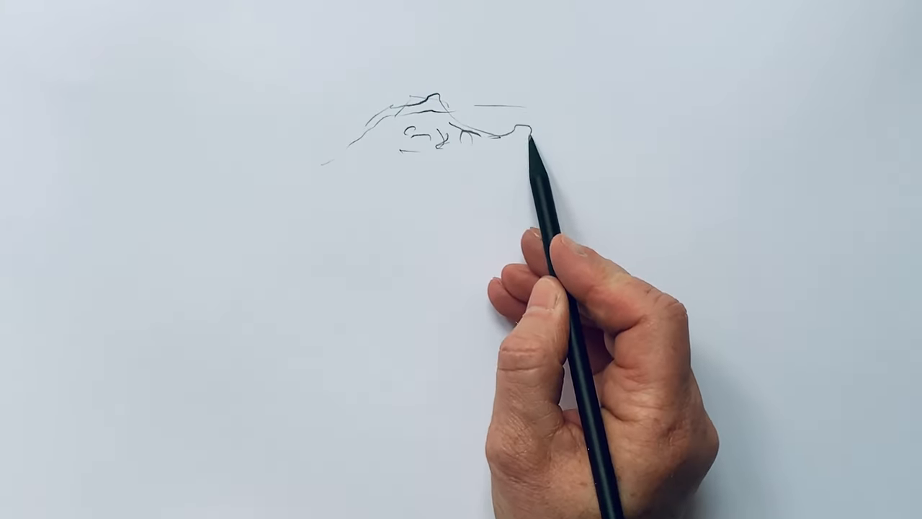
drag(533, 137, 483, 165)
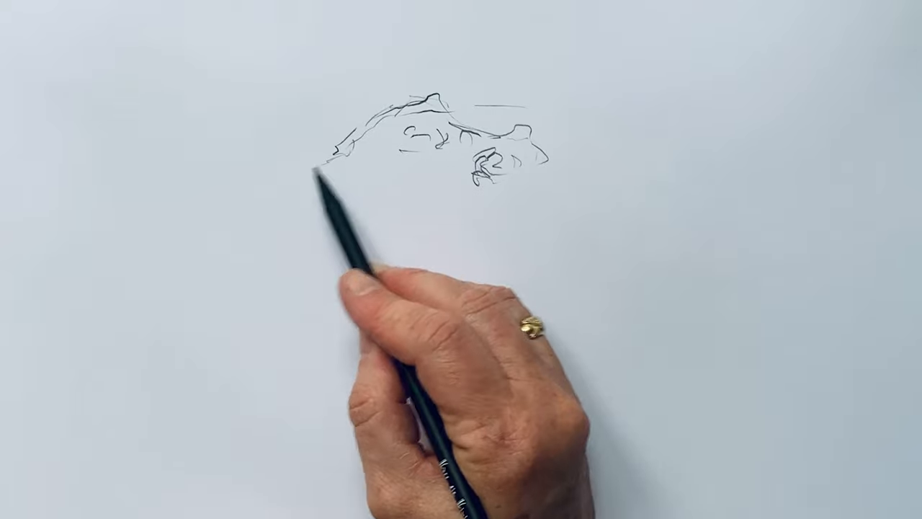
drag(339, 180, 249, 195)
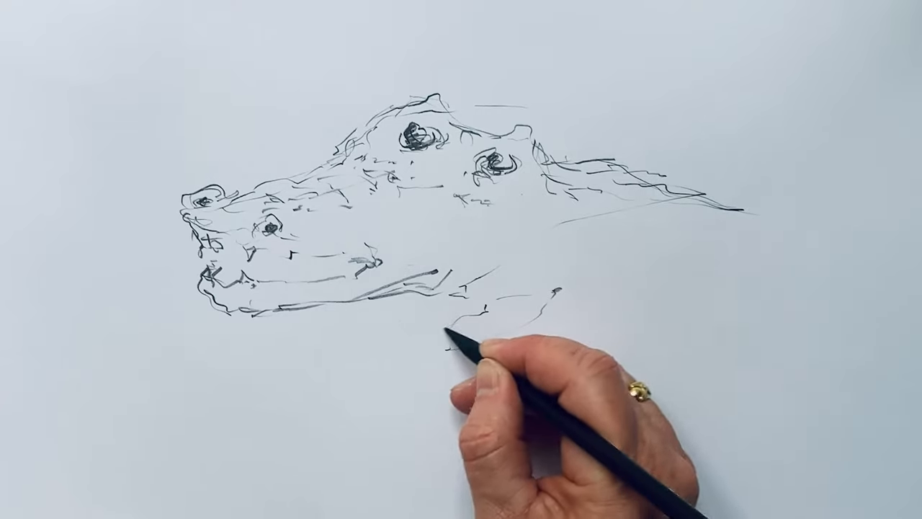
drag(447, 339, 569, 295)
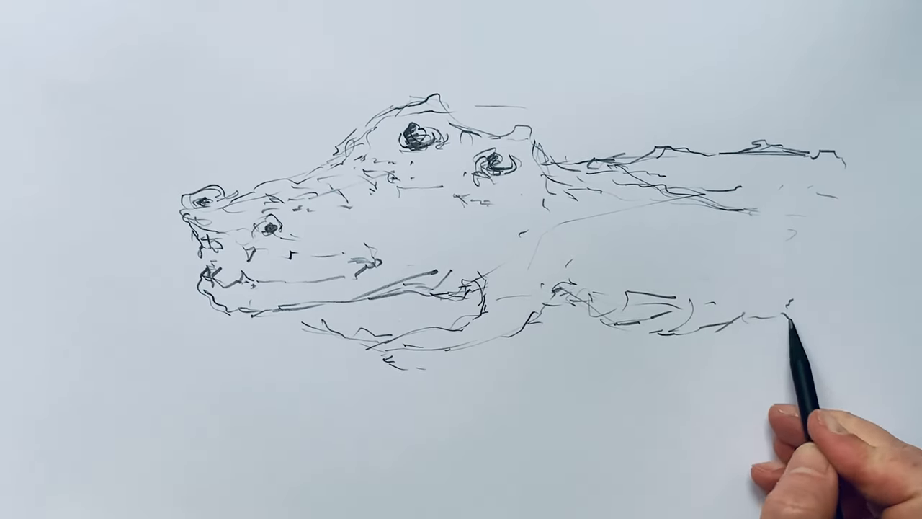
drag(793, 321, 569, 303)
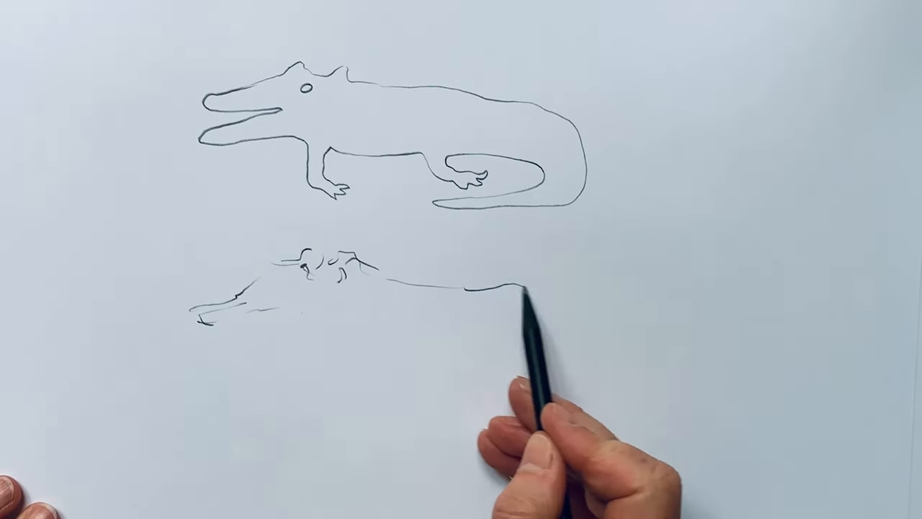
drag(526, 302, 375, 353)
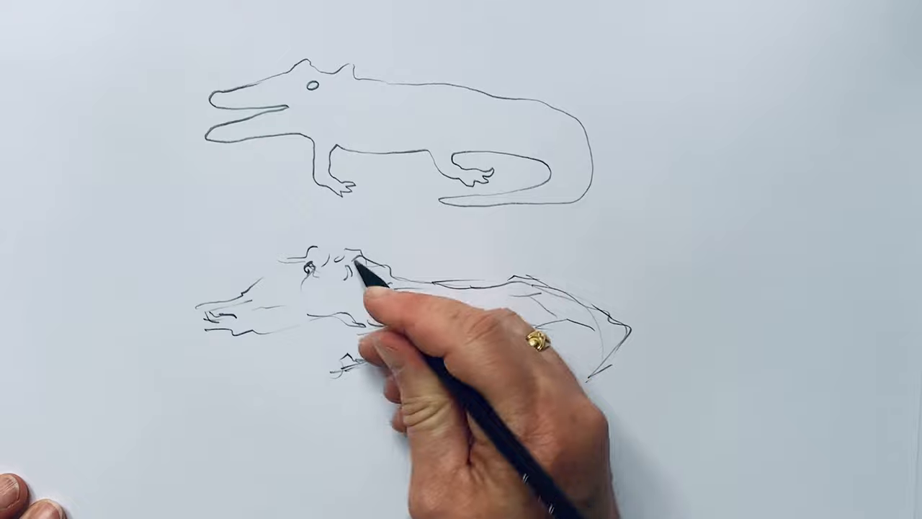
drag(360, 288, 634, 324)
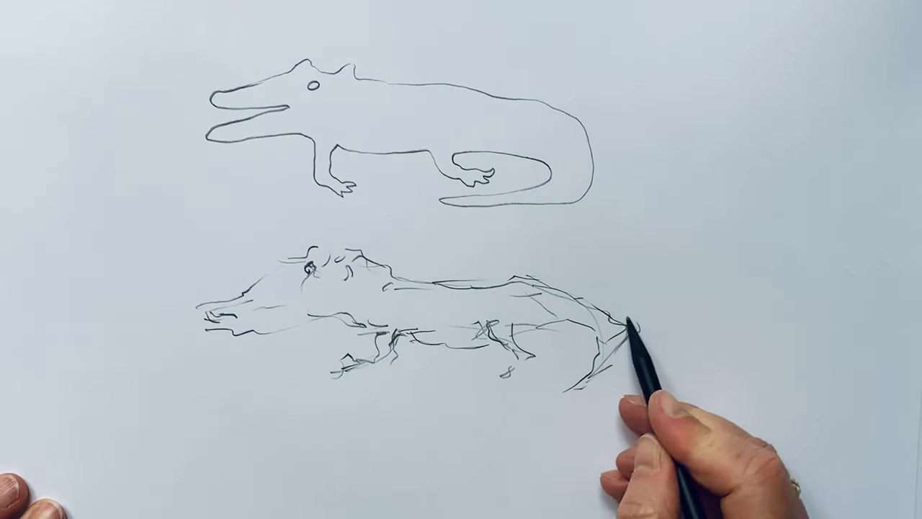